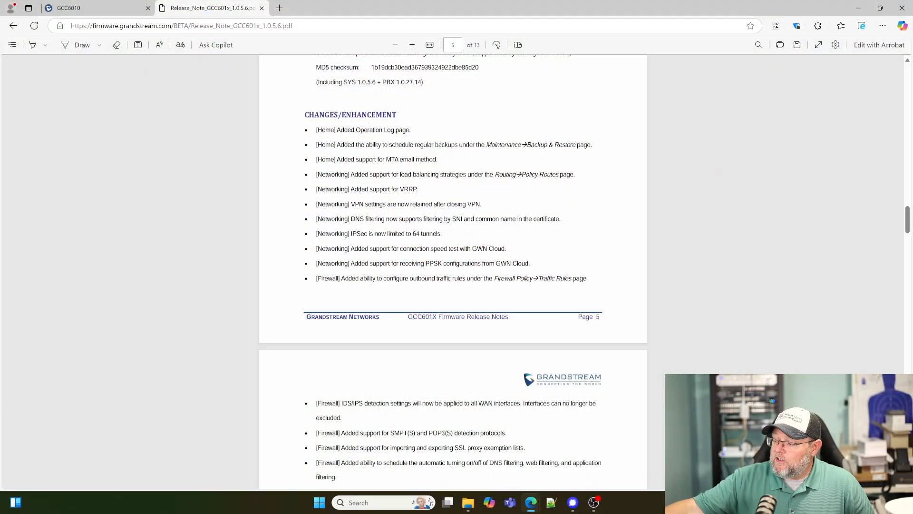
Bring the GCC6010 admin tab to the front, showing the Operation Log page
click(88, 8)
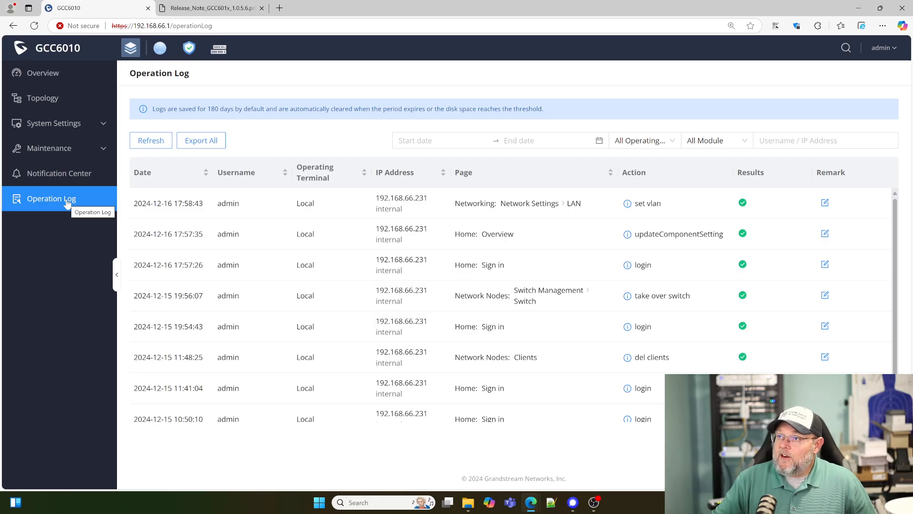
mouse_move(293, 308)
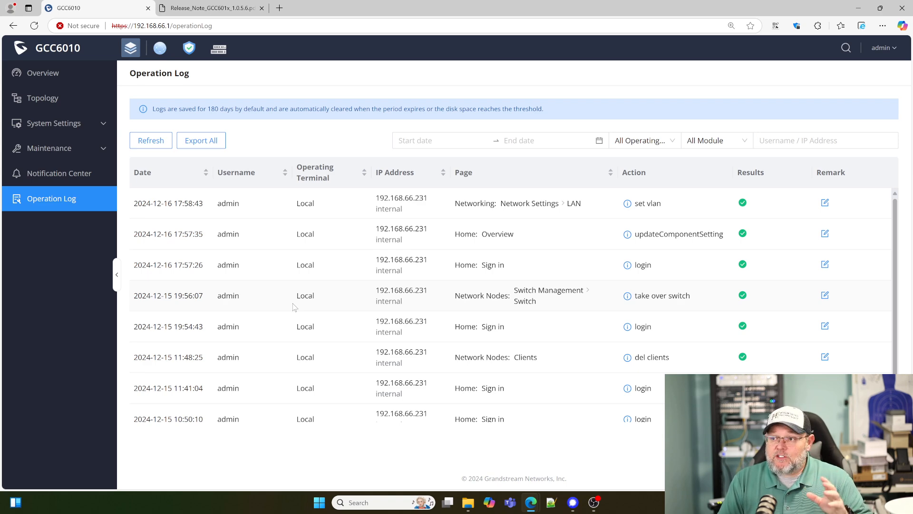
mouse_move(132, 216)
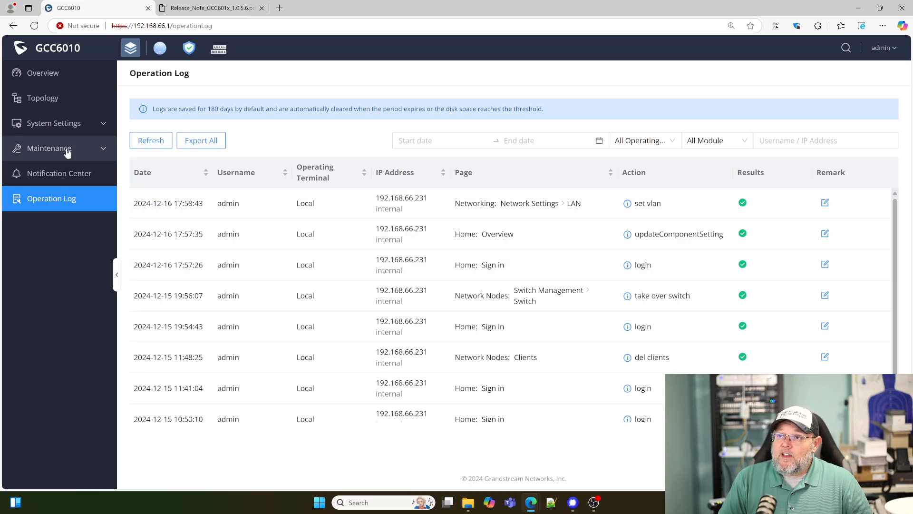
View Maintenance > Backup & Restore, glance at the release notes, then return to GCC6010
click(49, 148)
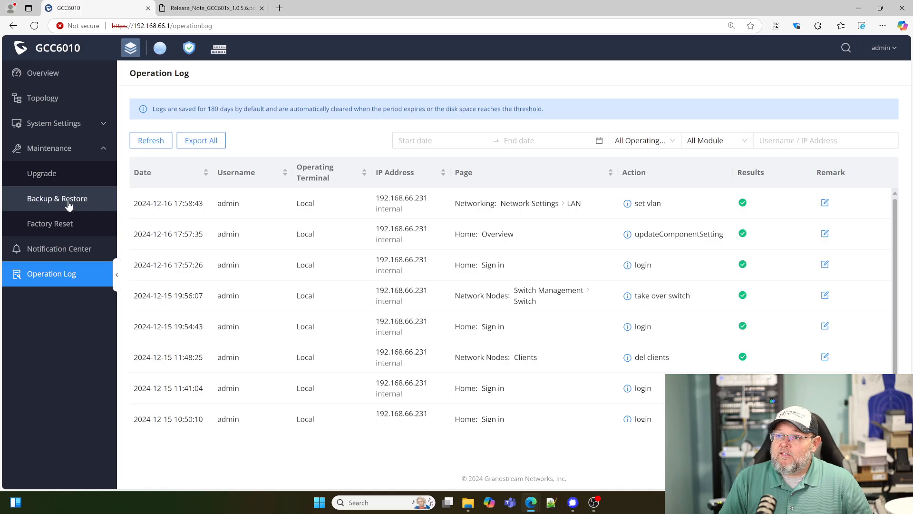
click(57, 198)
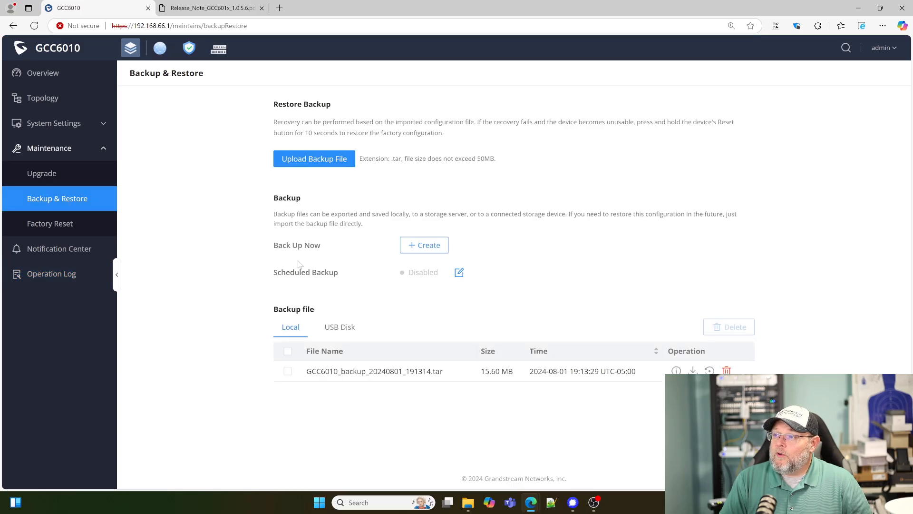
mouse_move(398, 285)
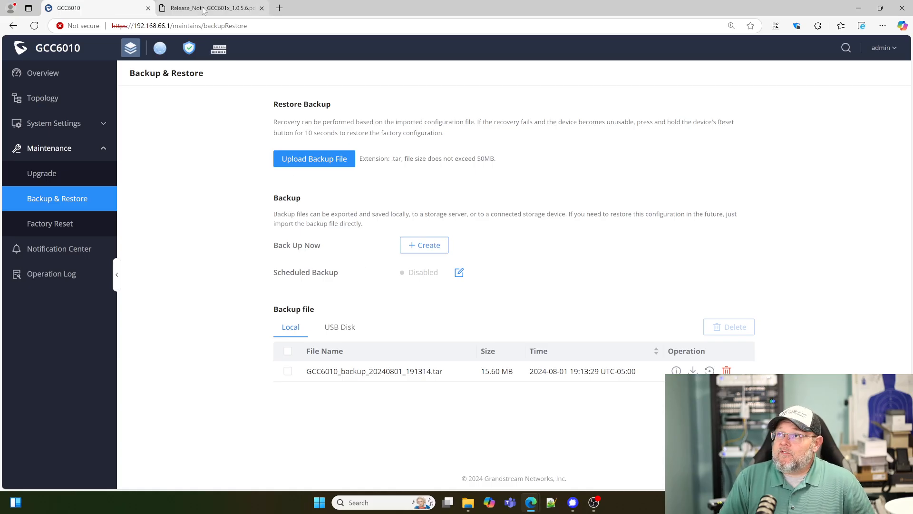
click(210, 7)
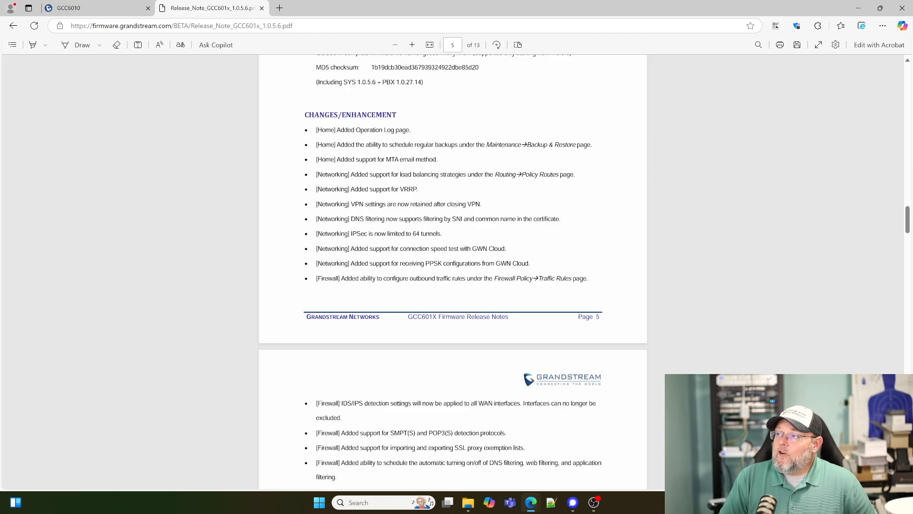
click(65, 8)
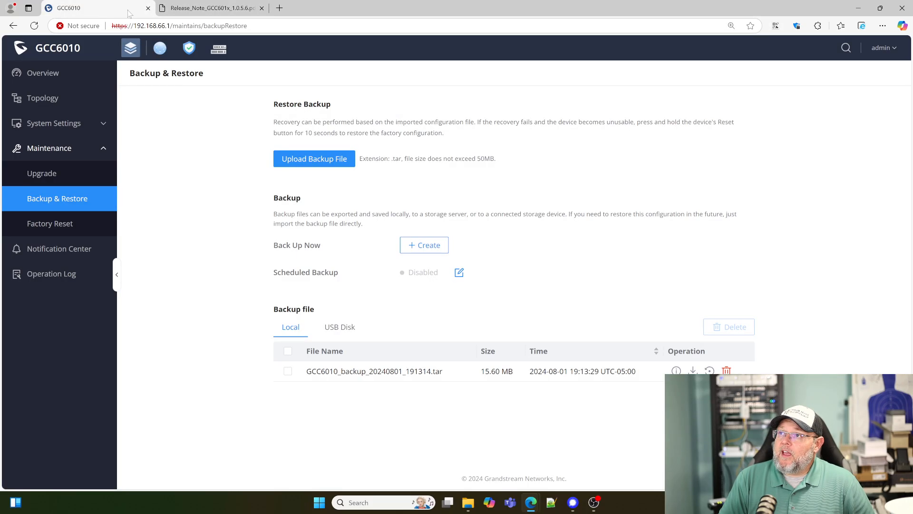
Open Networking > Routing > Policy Routes Add form, checking Protocol Type options but leaving All
click(160, 48)
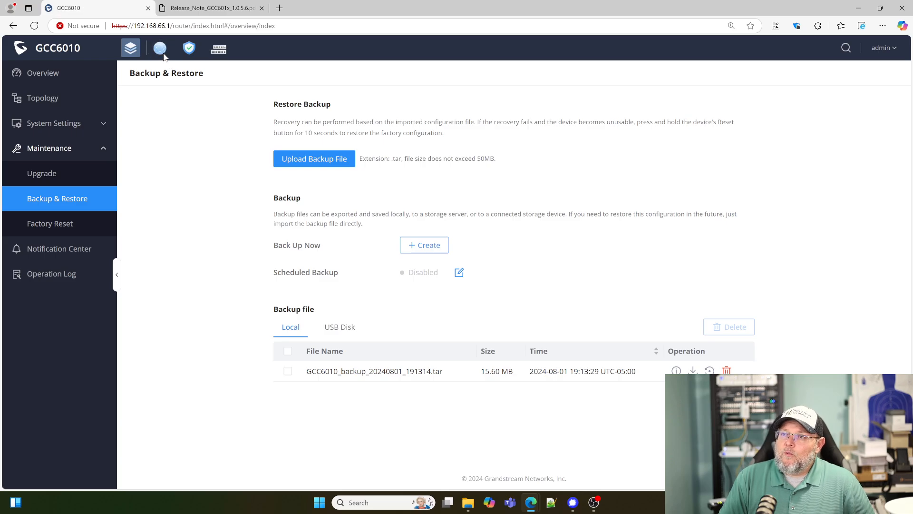
click(160, 48)
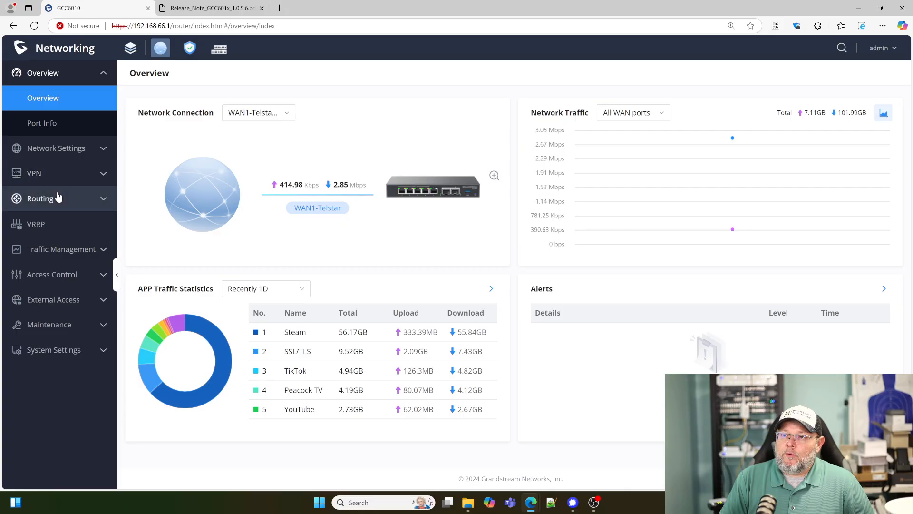
click(39, 198)
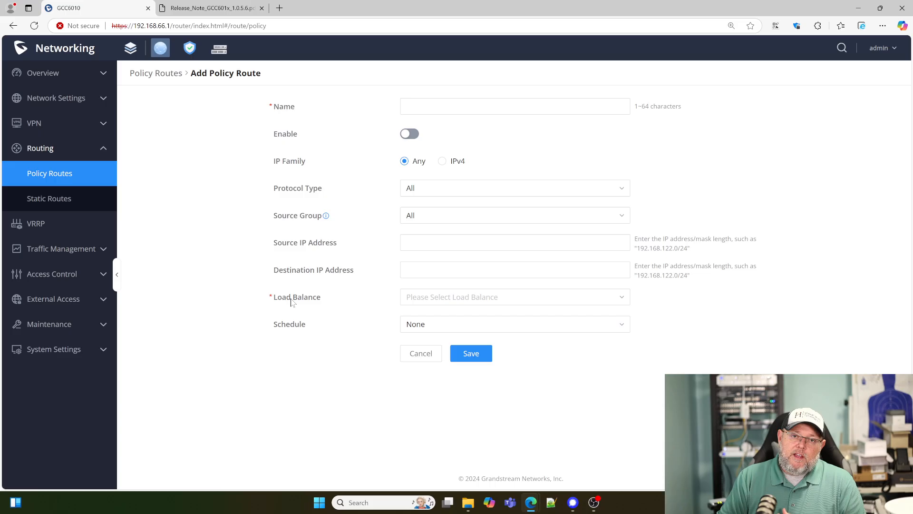
mouse_move(500, 192)
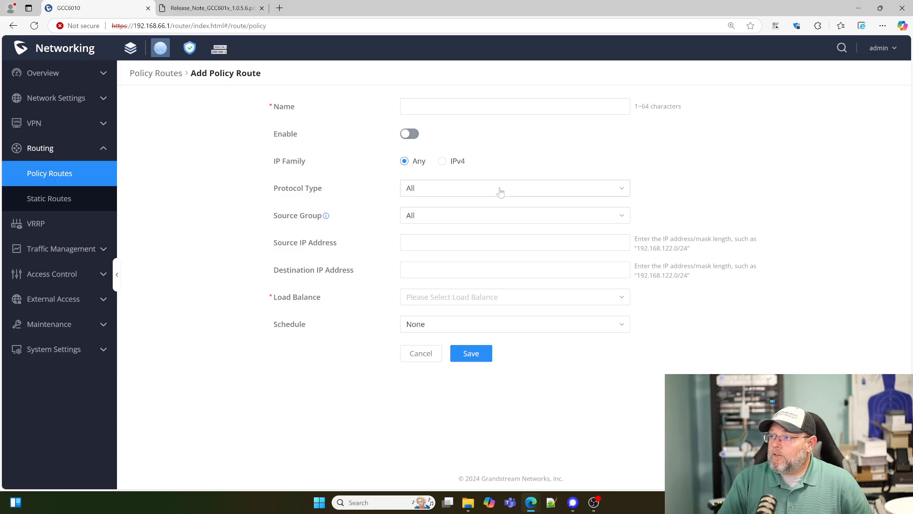
click(514, 188)
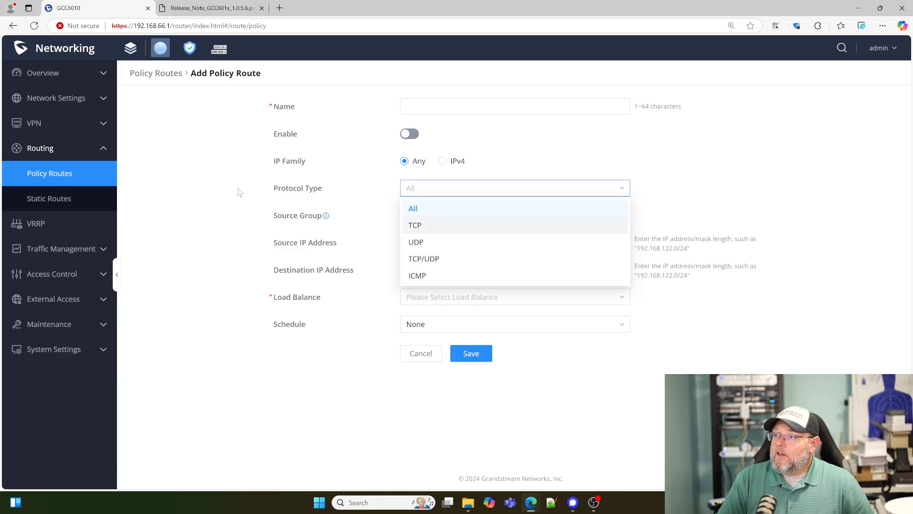
click(413, 208)
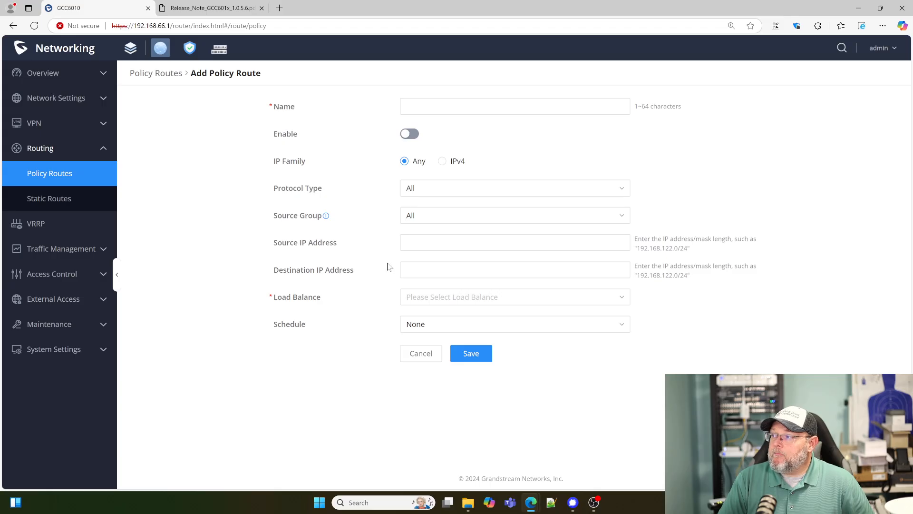
mouse_move(371, 280)
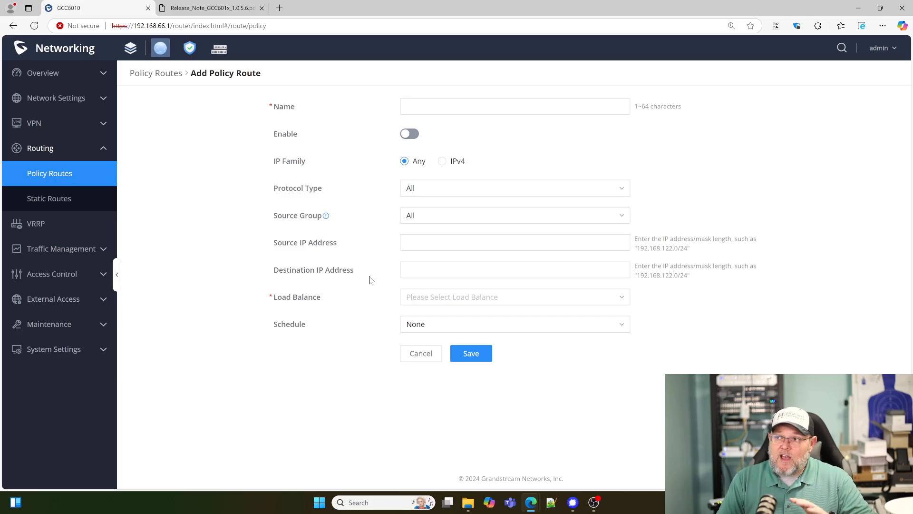
mouse_move(256, 86)
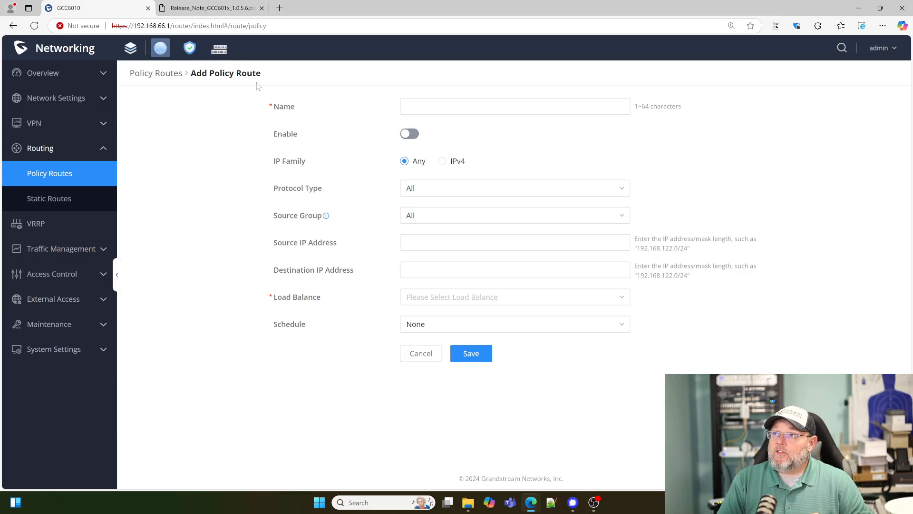
mouse_move(36, 228)
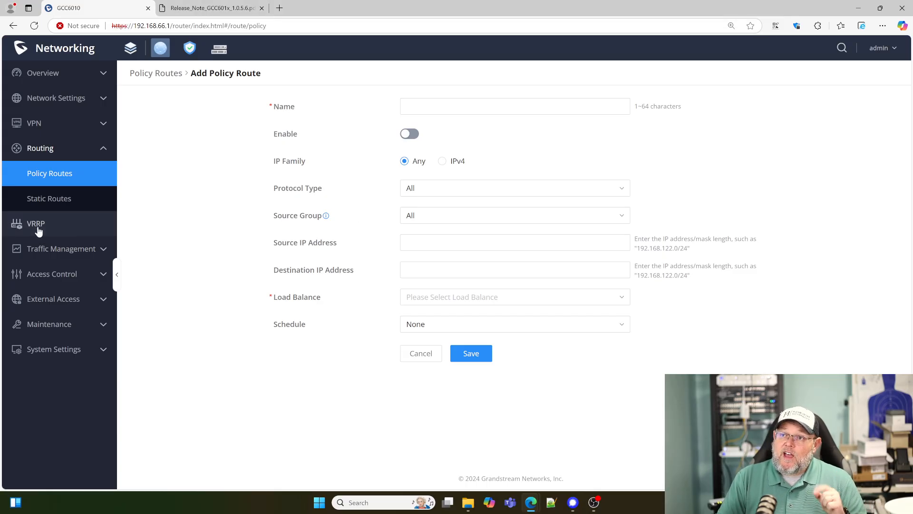
View the empty VRRP Group page, then switch to the release notes PDF
click(36, 223)
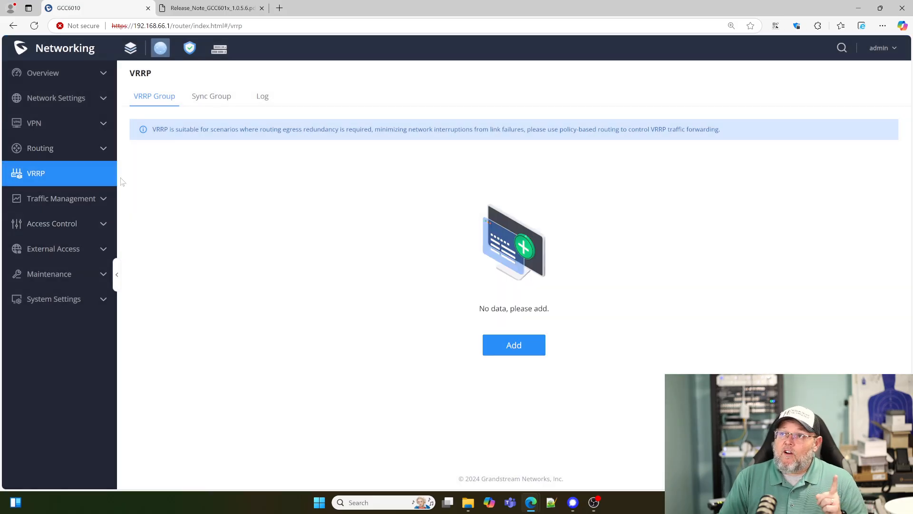
mouse_move(135, 188)
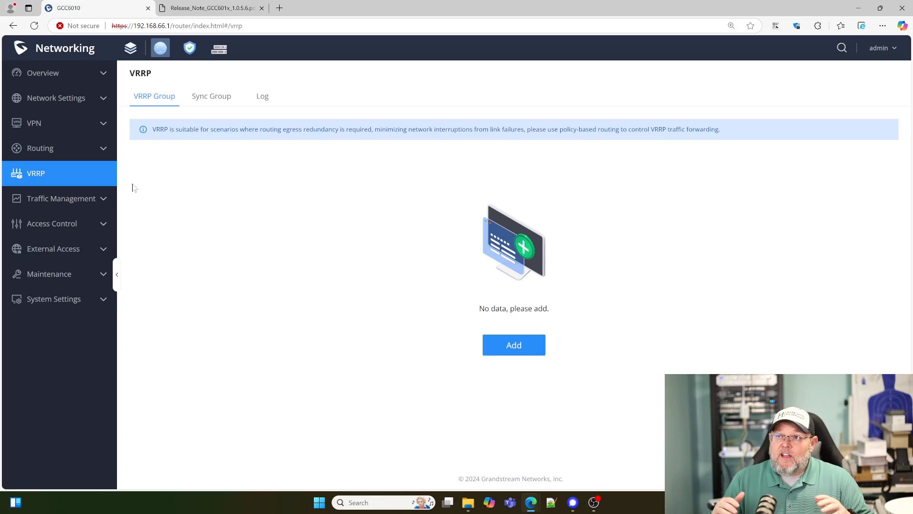
mouse_move(139, 195)
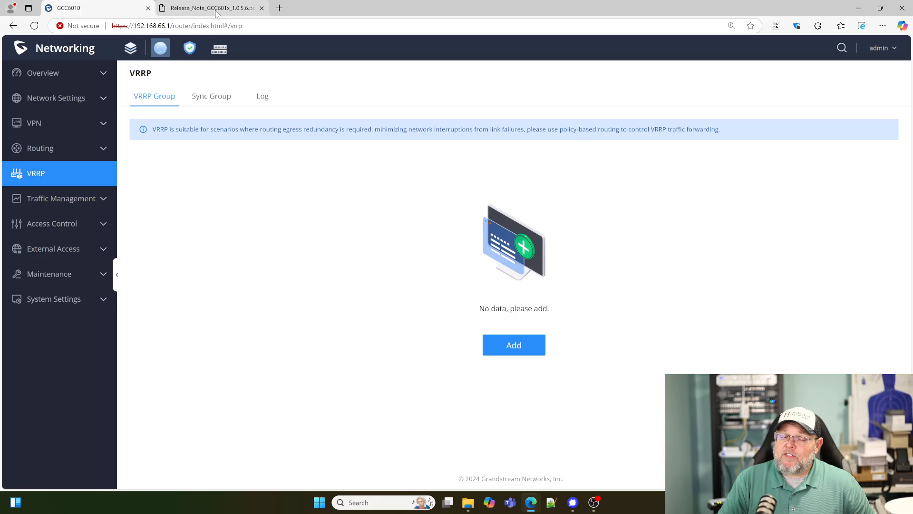
mouse_move(224, 230)
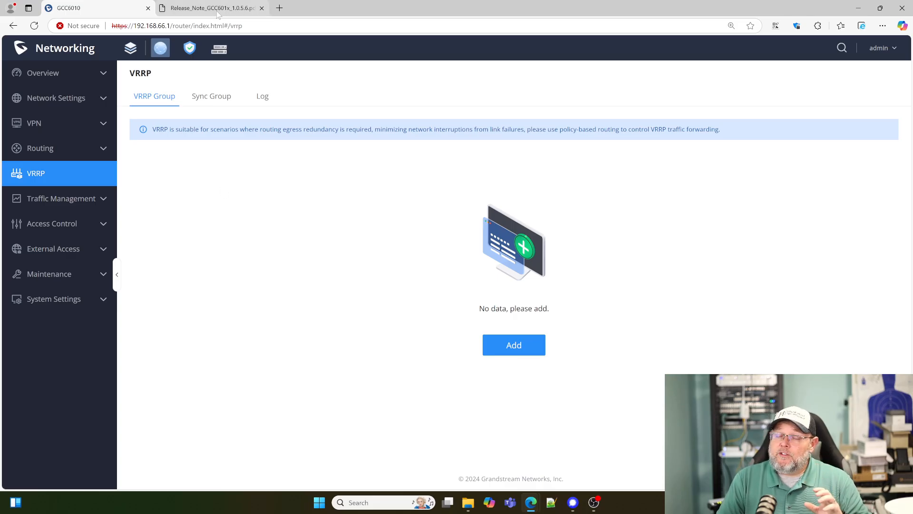
click(210, 8)
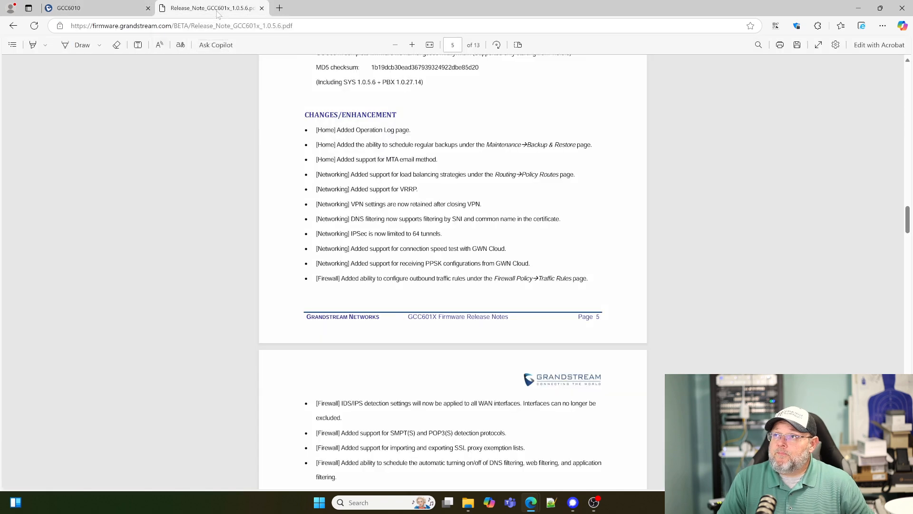
mouse_move(199, 164)
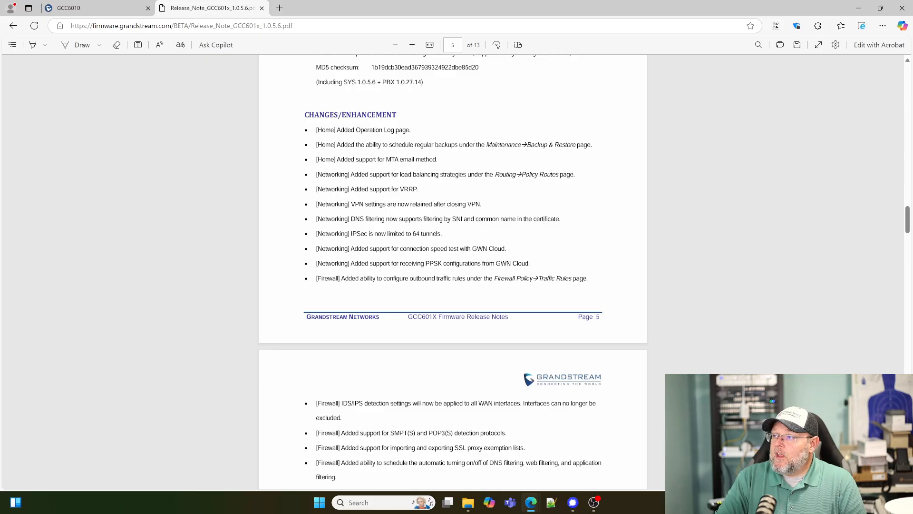
Scroll the release notes to the Firewall changes, then switch back to the GCC6010 tab
scroll(down, 3)
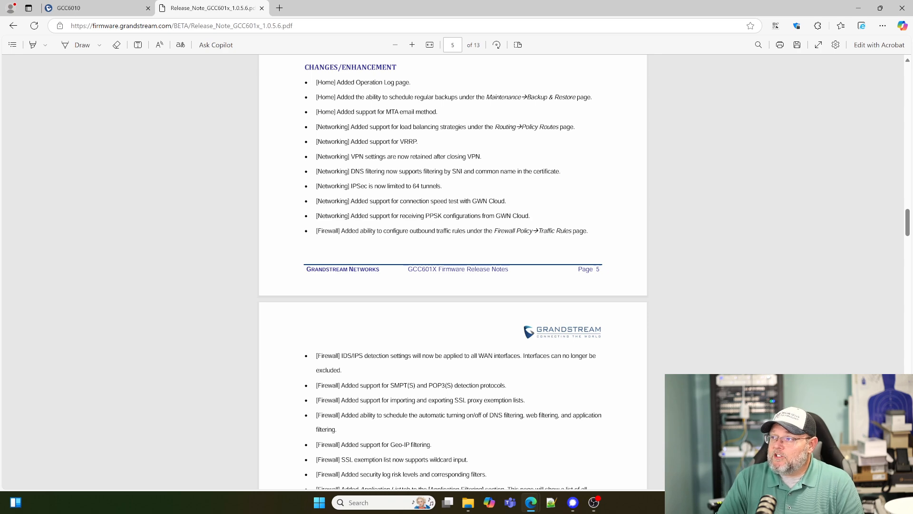
scroll(down, 3)
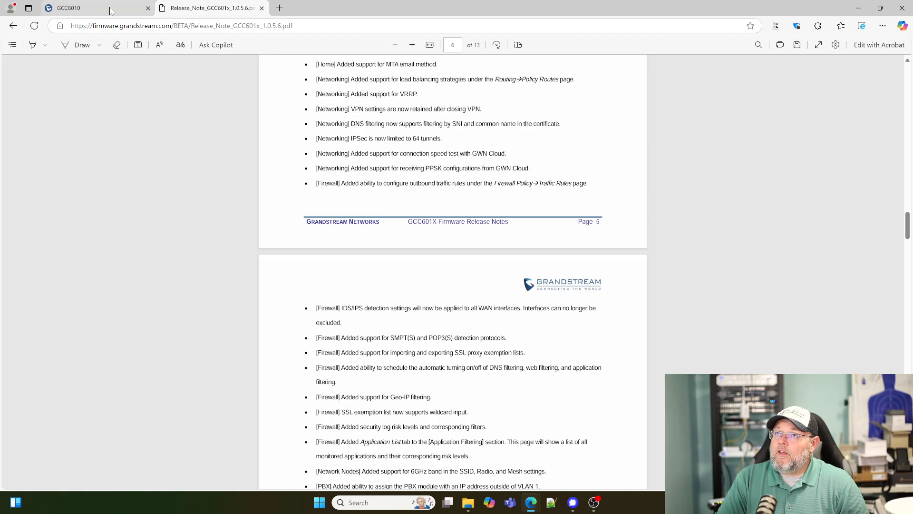
click(68, 8)
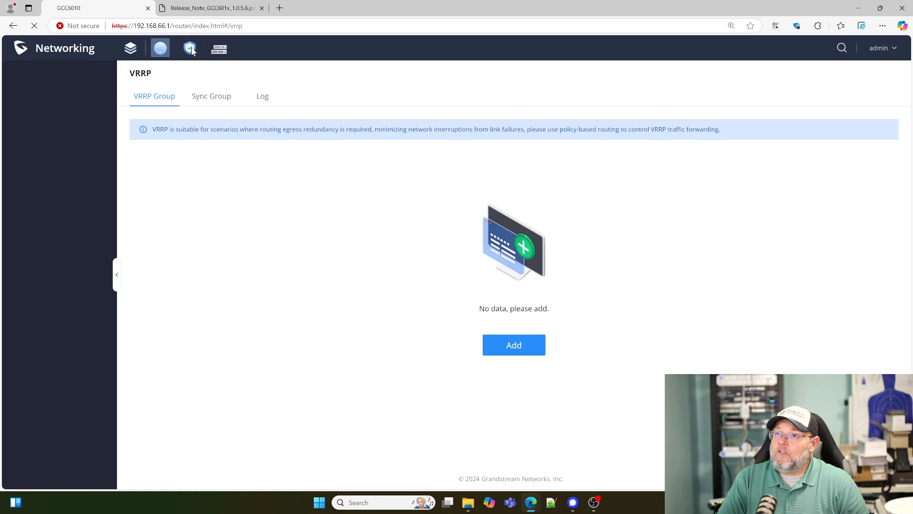
Open Firewall > Firewall Policy > Traffic Rules on the empty Outbound Rules tab
click(189, 48)
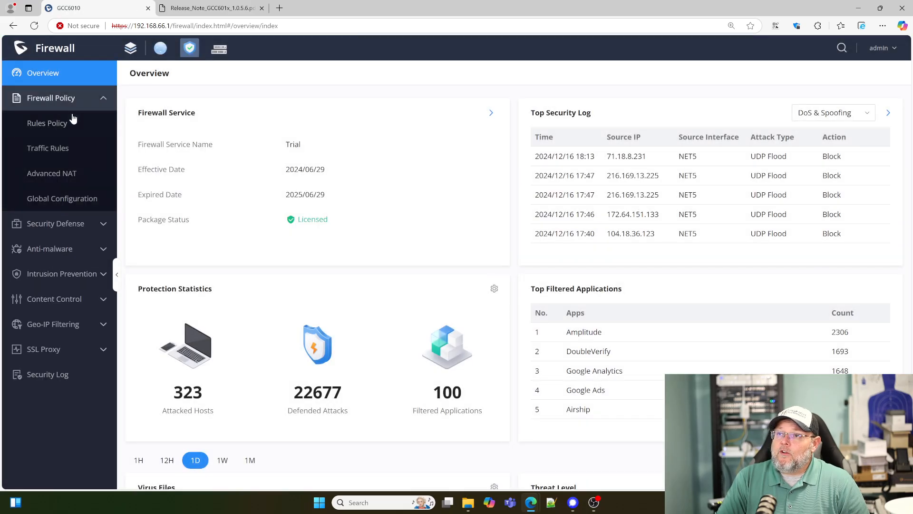
click(48, 147)
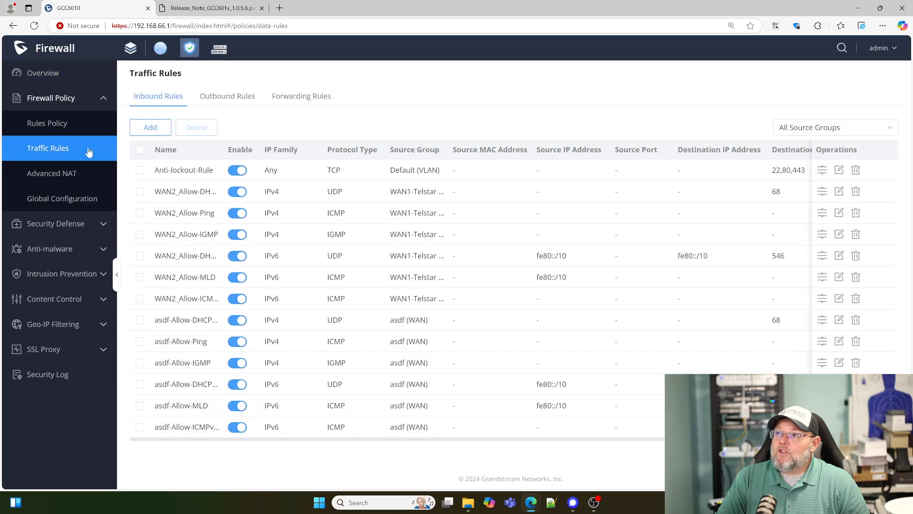
click(226, 96)
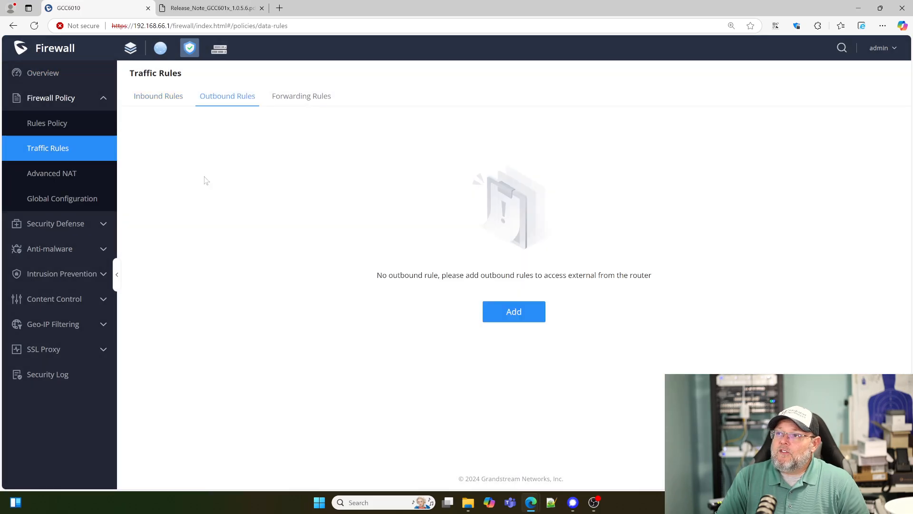
Switch to the release notes PDF and scroll through the firewall items
click(211, 7)
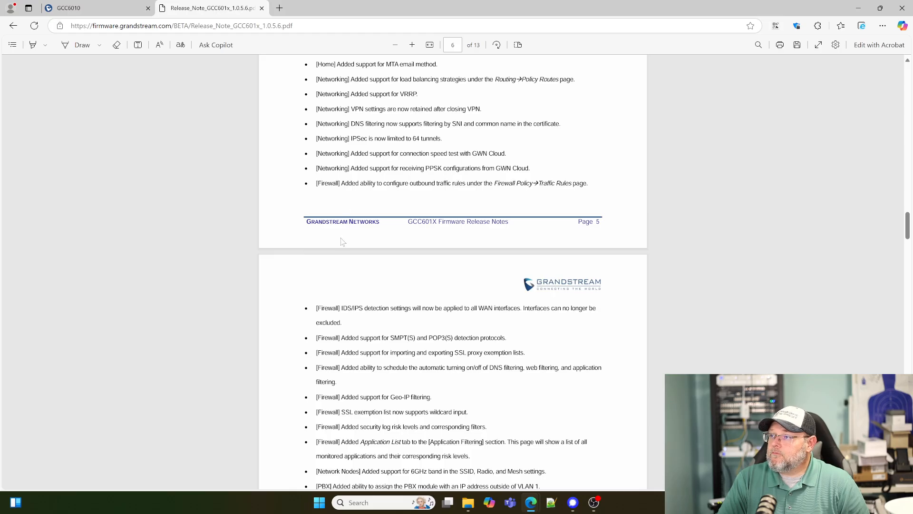
scroll(down, 3)
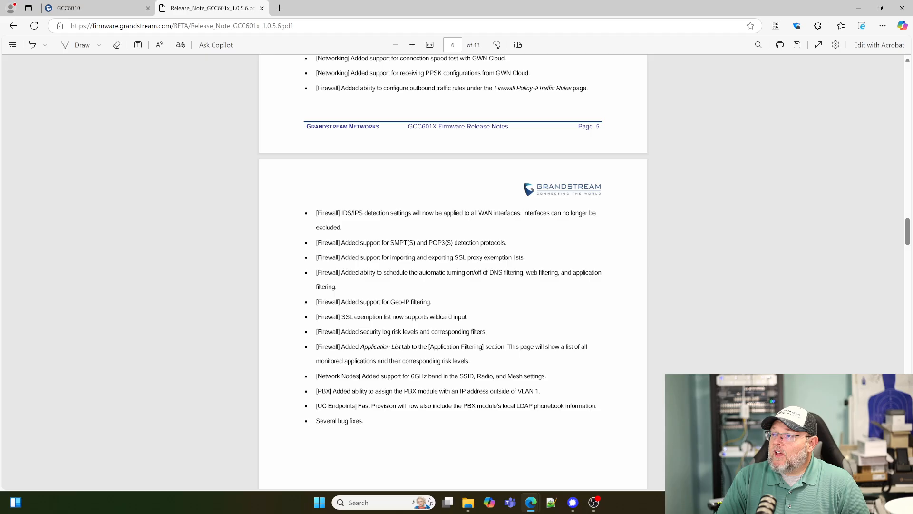
mouse_move(405, 229)
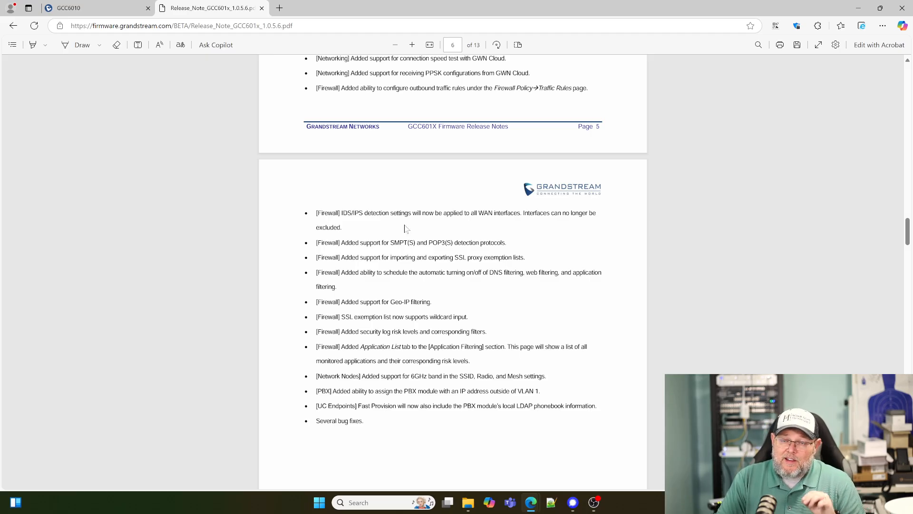
scroll(up, 3)
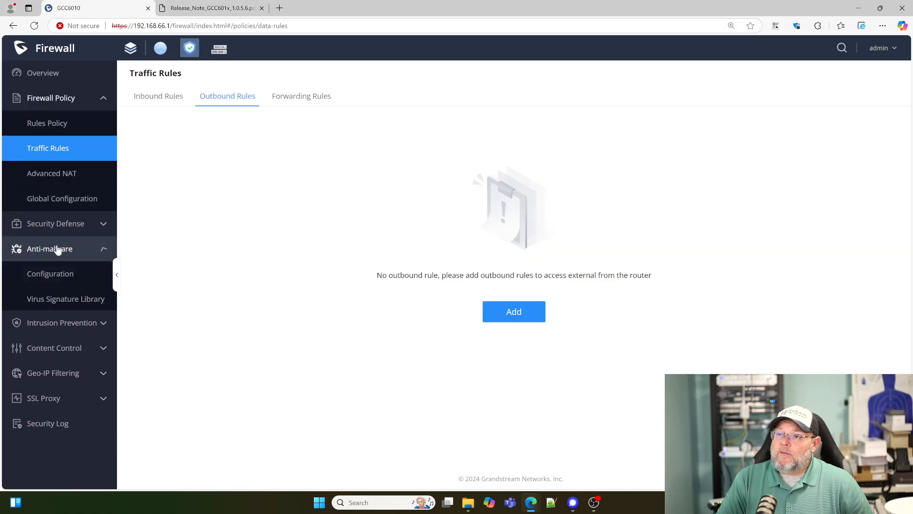
Check Anti-malware Configuration and Geo-IP Filtering pages, consulting the release notes between them
click(50, 273)
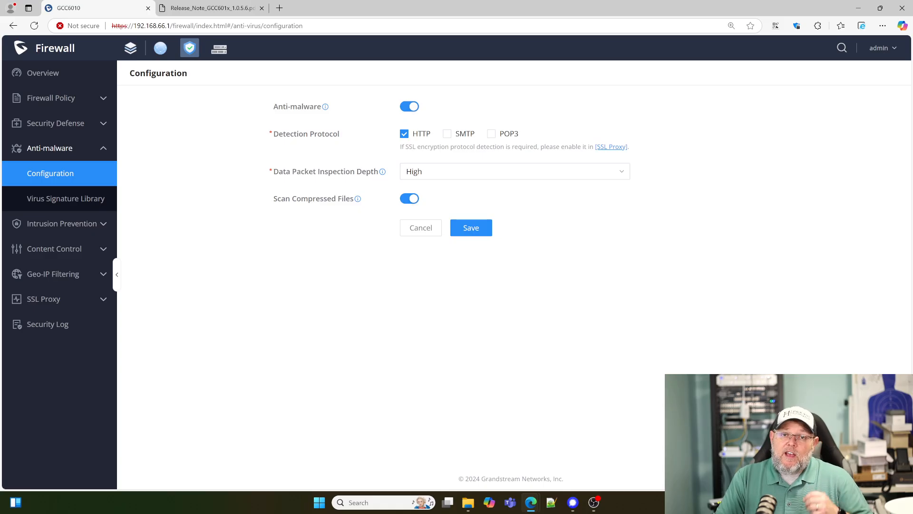
mouse_move(458, 158)
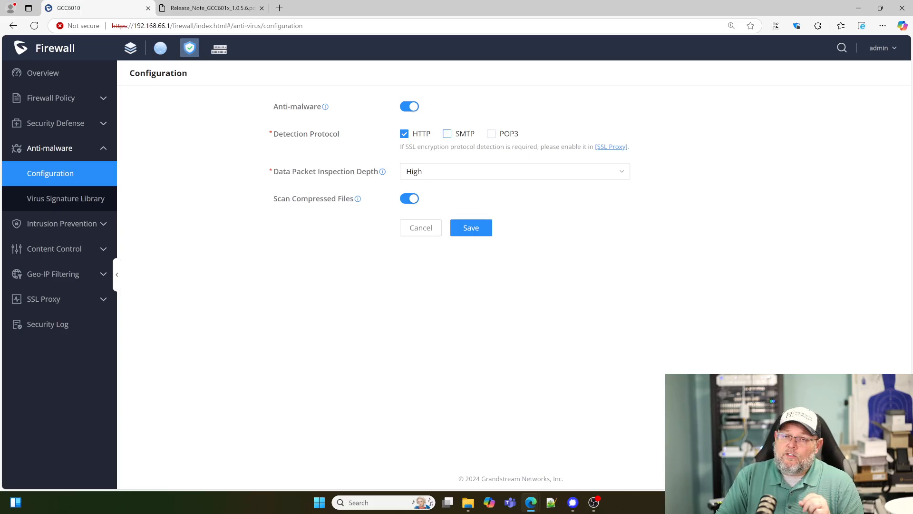
click(210, 7)
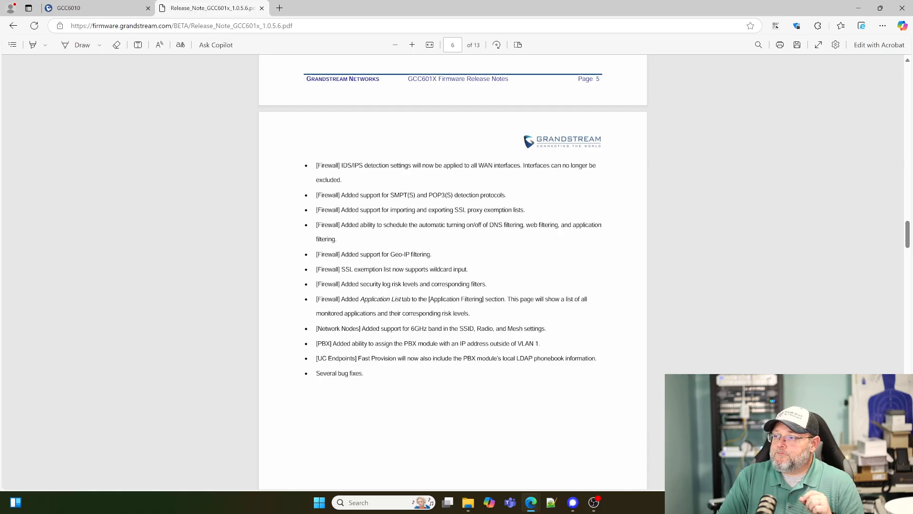
scroll(up, 3)
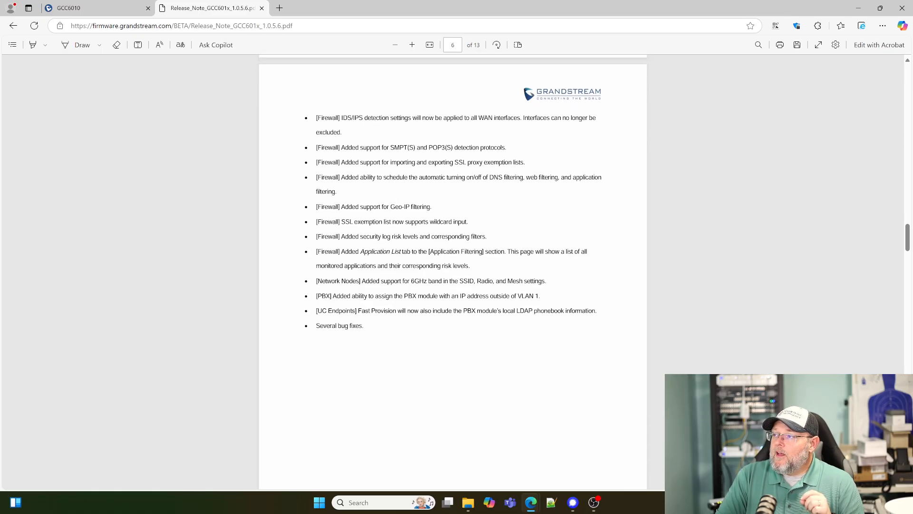
mouse_move(436, 190)
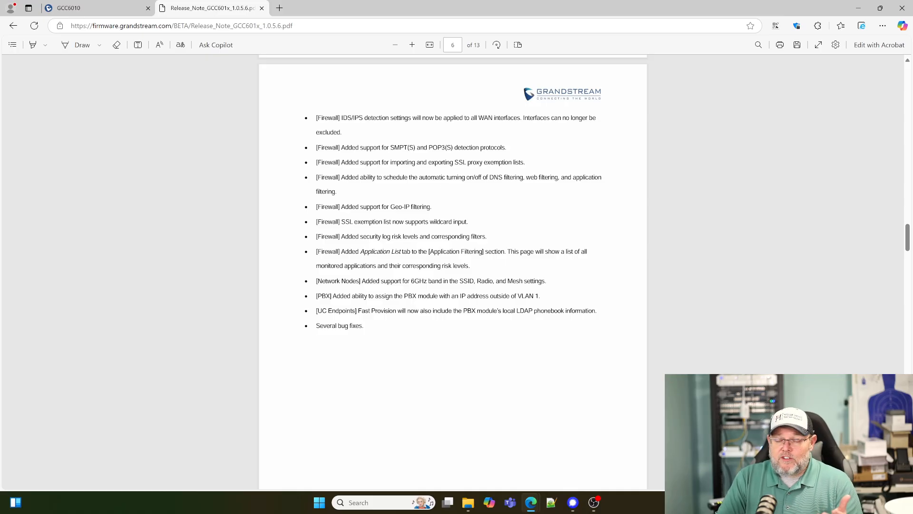
mouse_move(180, 65)
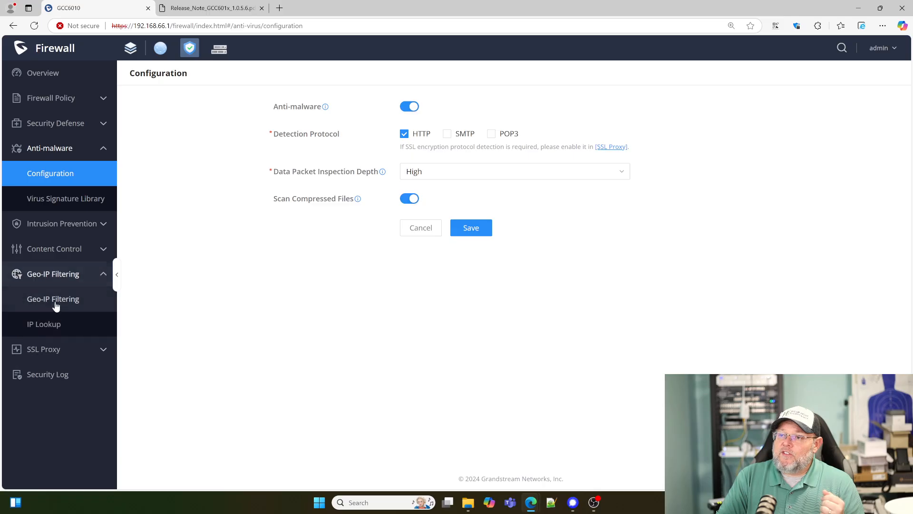
click(53, 298)
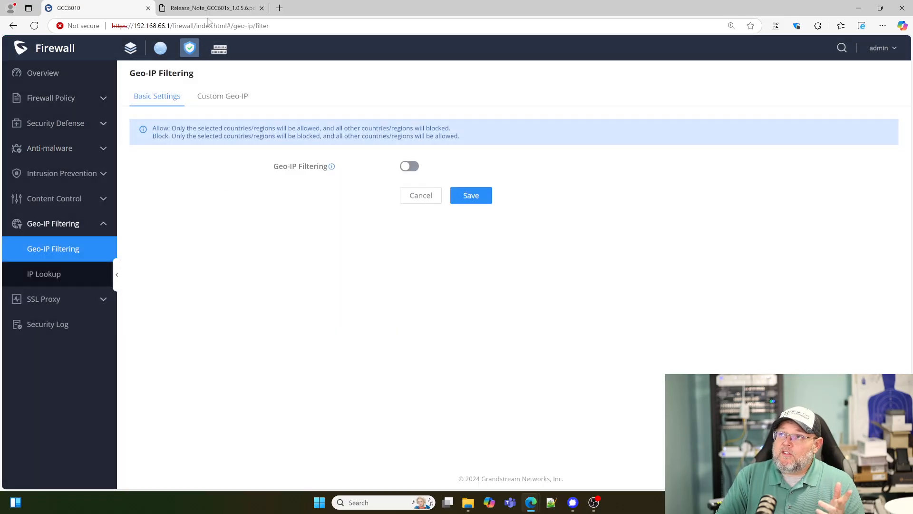
click(210, 7)
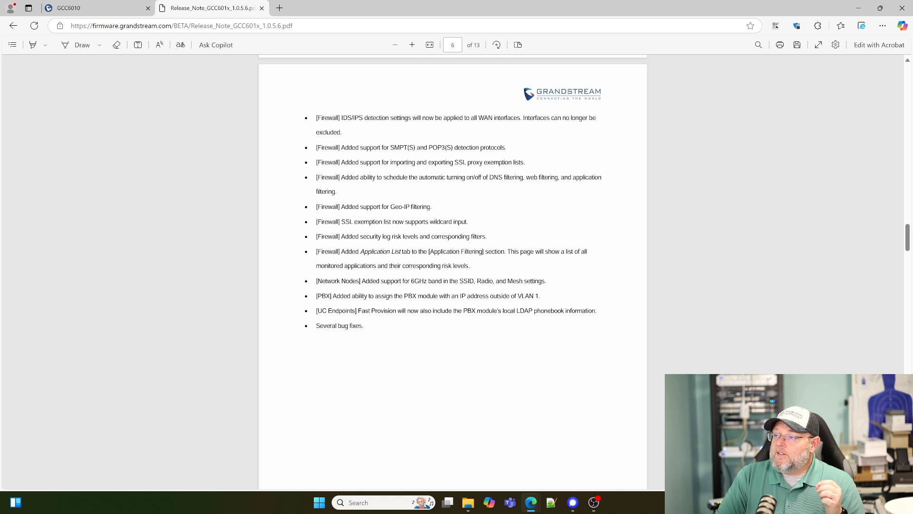
Scroll to the end of page 6, then back up to page 5's CHANGES/ENHANCEMENT heading
scroll(down, 3)
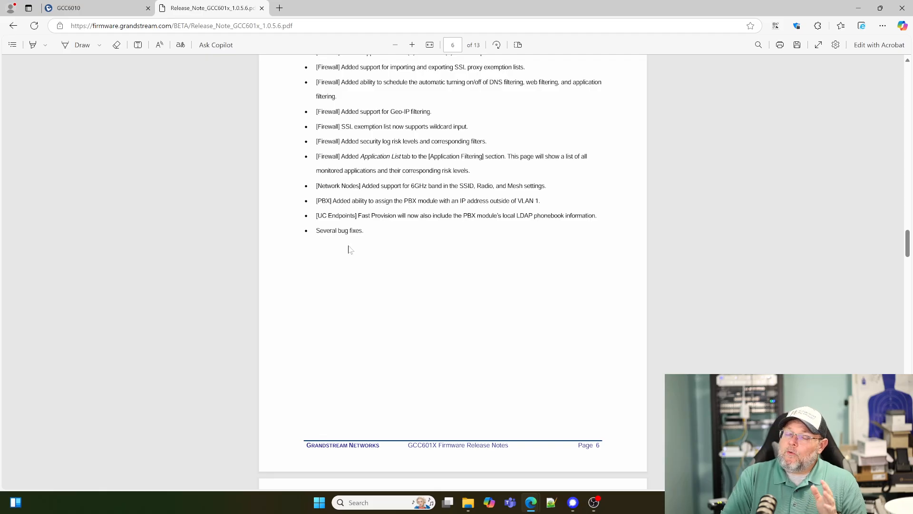
scroll(up, 3)
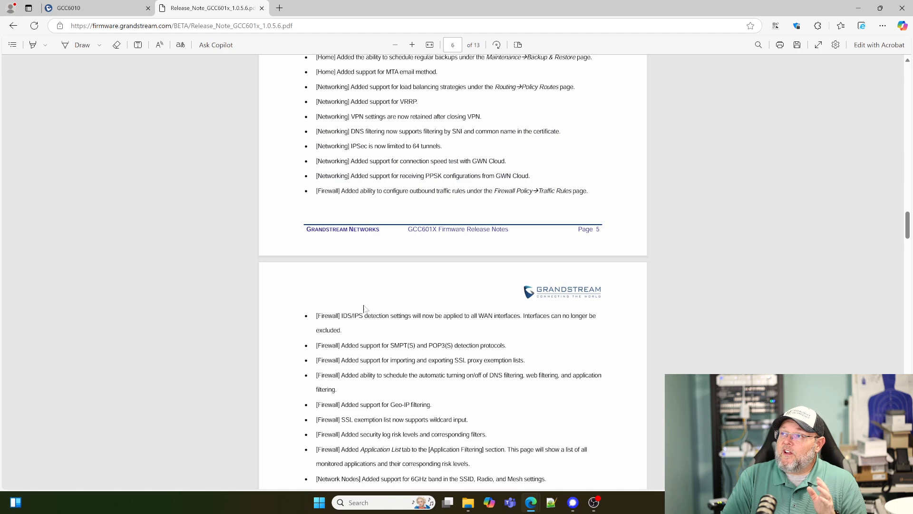
scroll(up, 3)
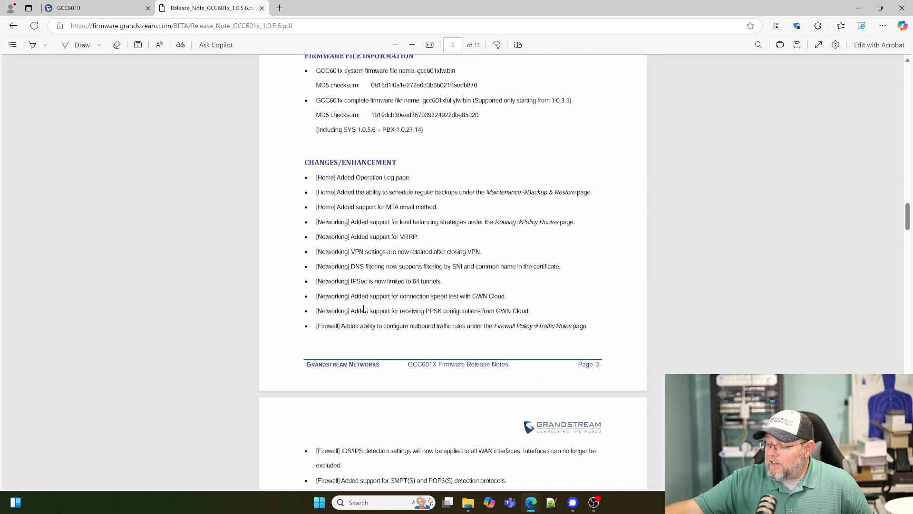